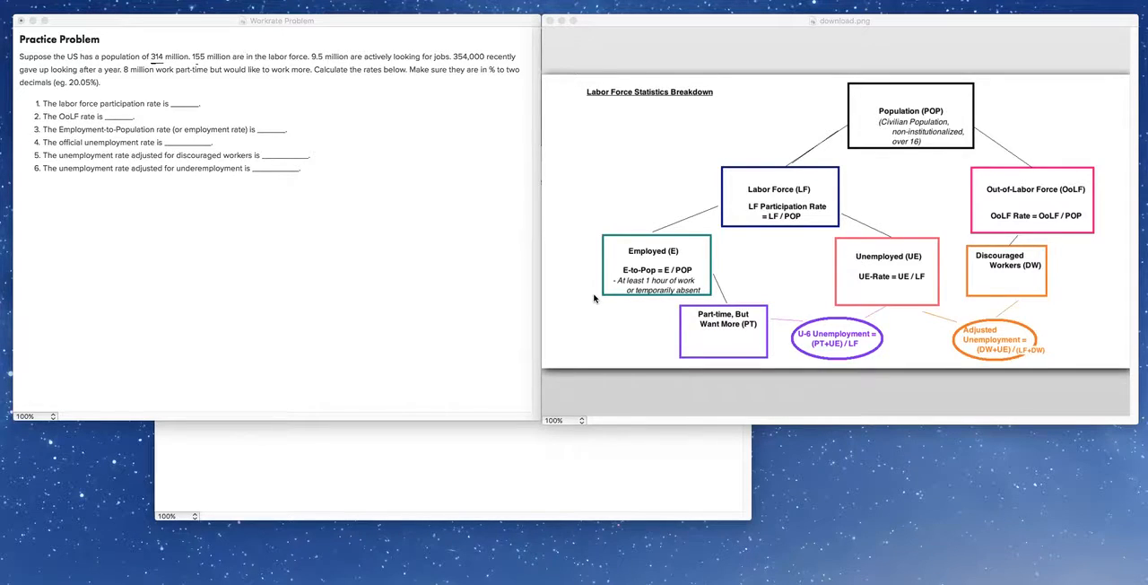
mouse_move(341, 178)
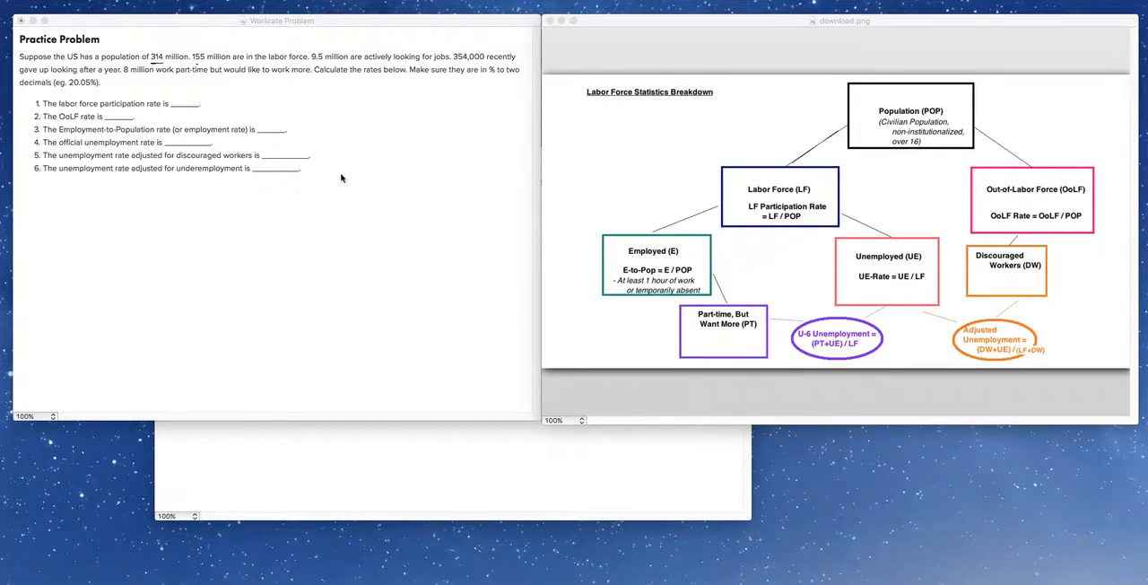
mouse_move(291, 136)
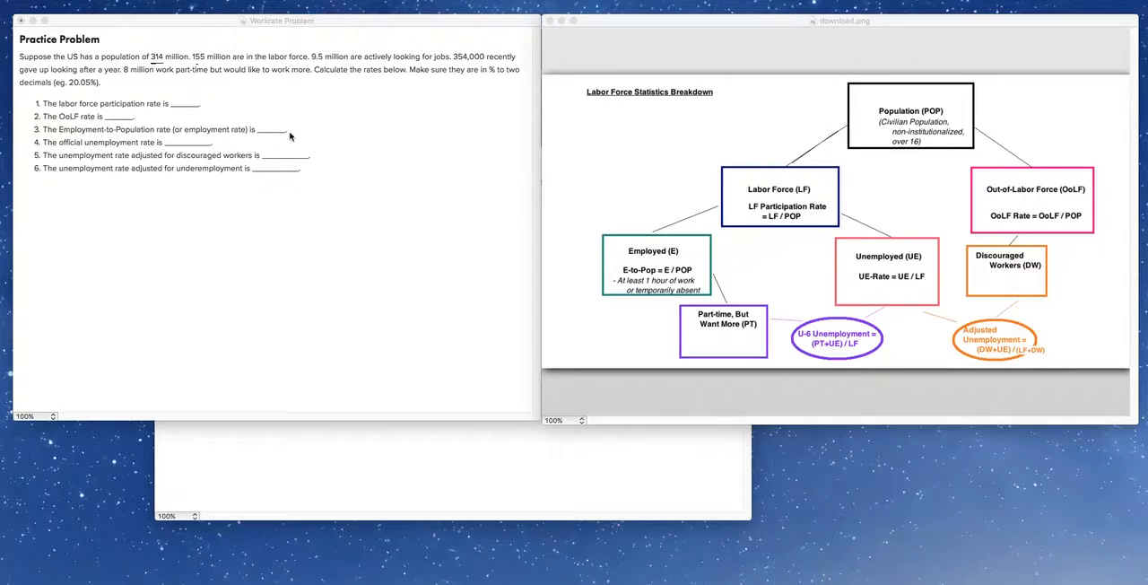
mouse_move(362, 150)
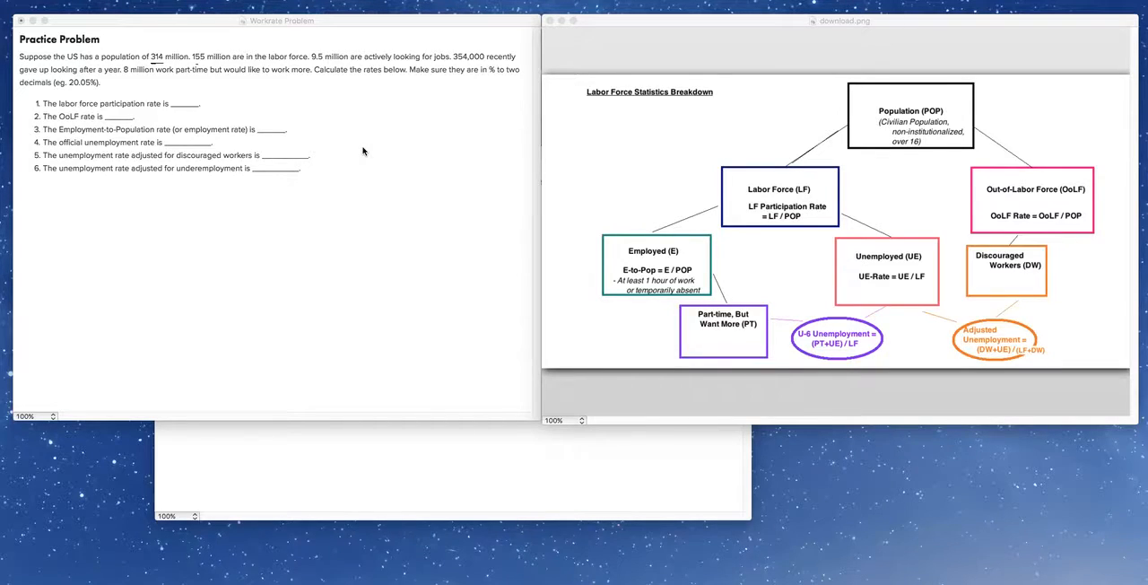
mouse_move(581, 240)
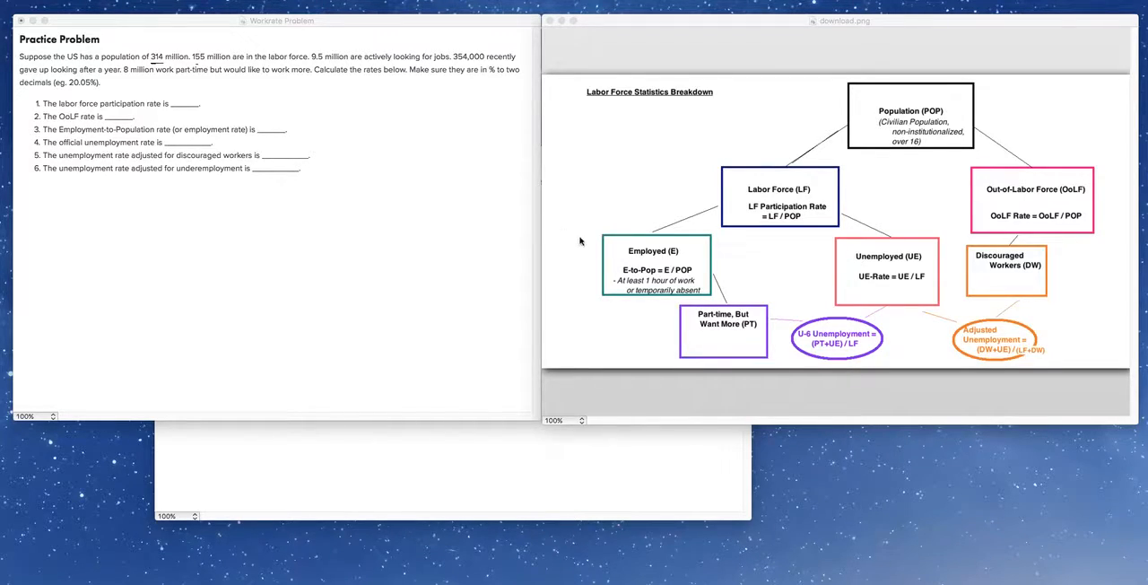
mouse_move(768, 228)
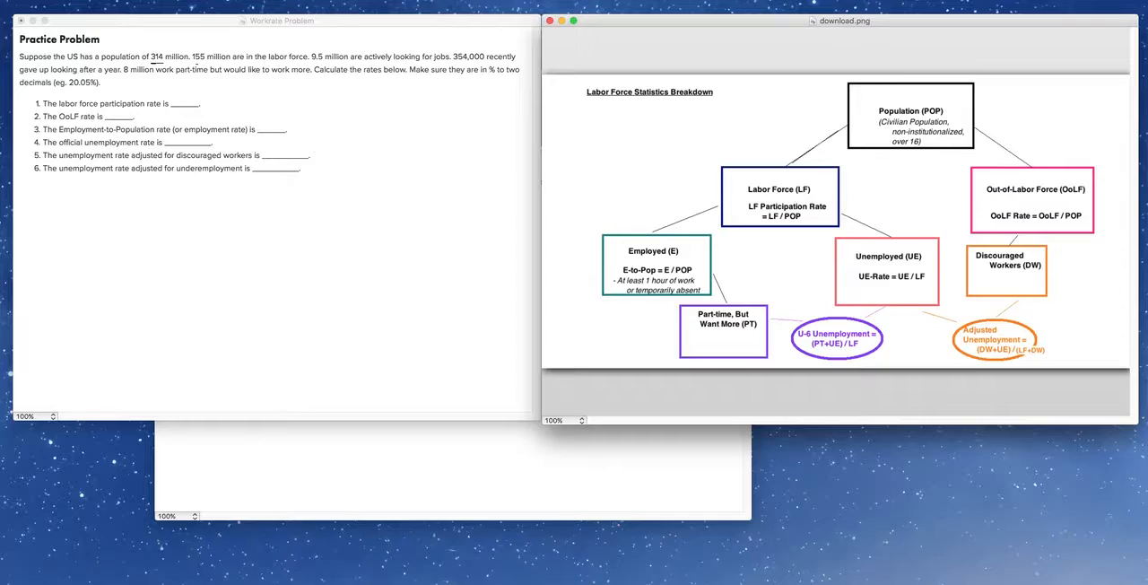
mouse_move(678, 188)
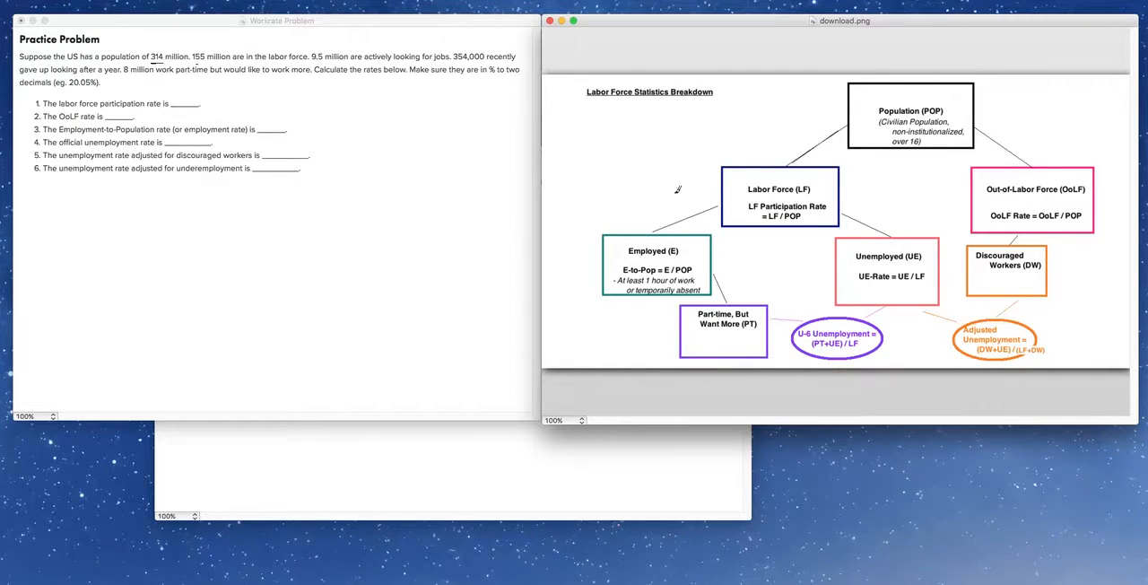
mouse_move(857, 93)
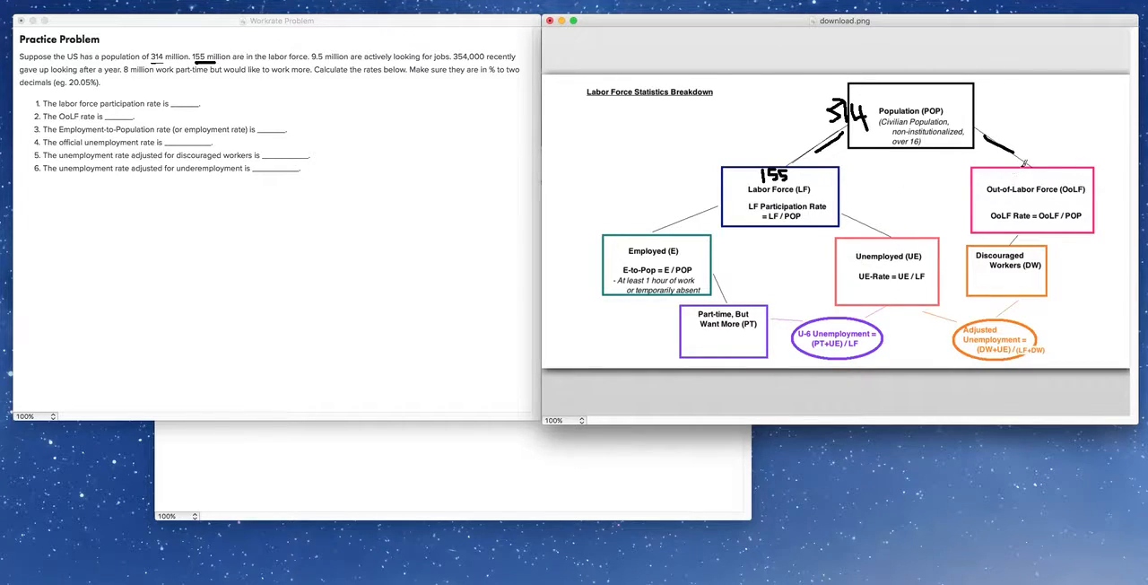
Write the figure 159 beside Out-of-Labor Force on the diagram.
type("159")
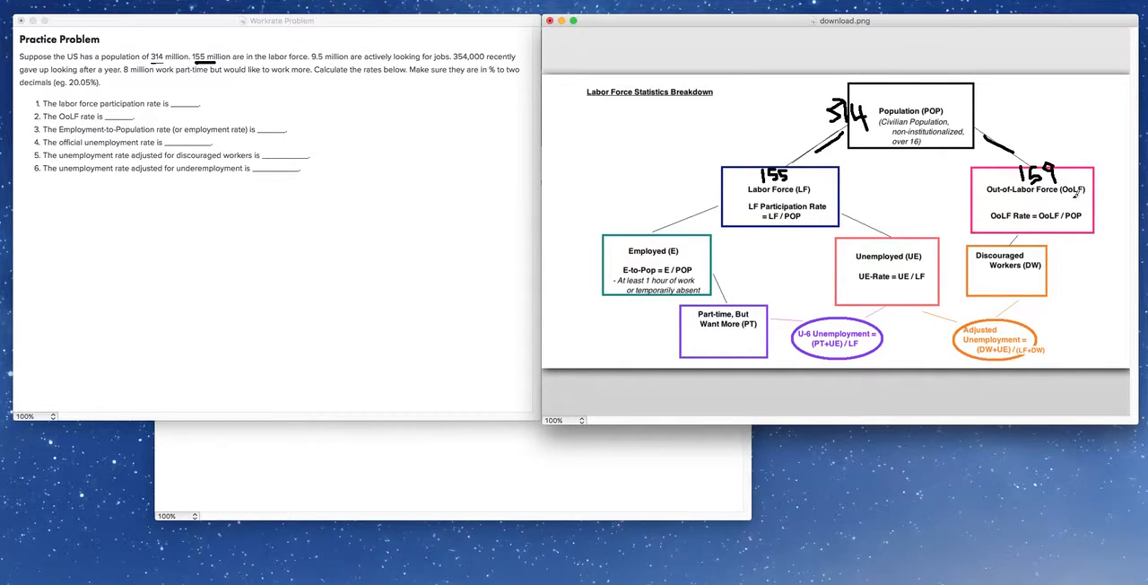
mouse_move(851, 195)
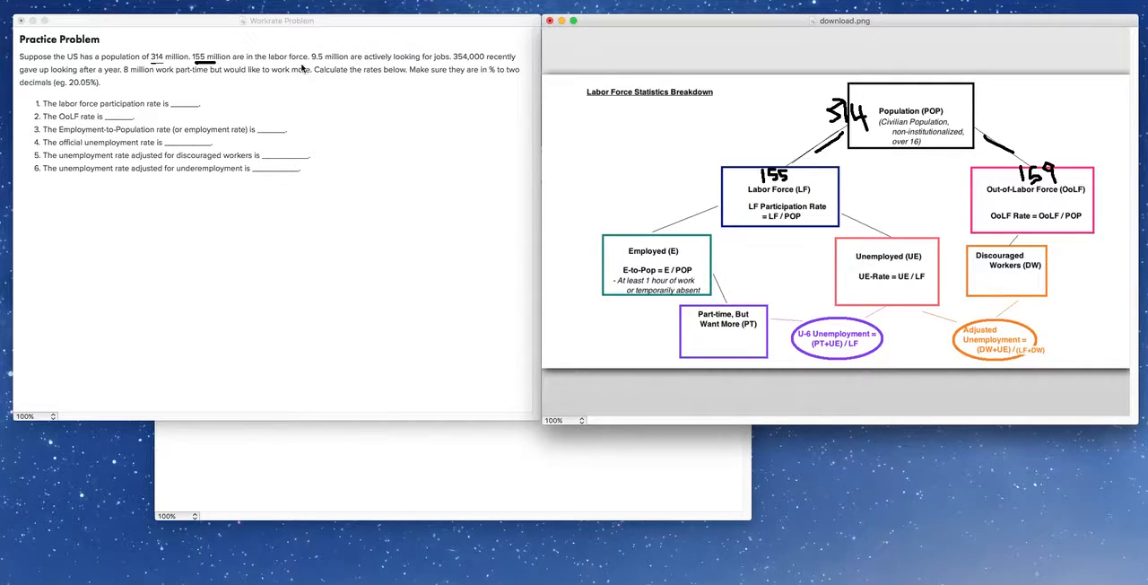
Switch back to the practice problem to underline the 9.5 million job seekers figure.
left_click(280, 20)
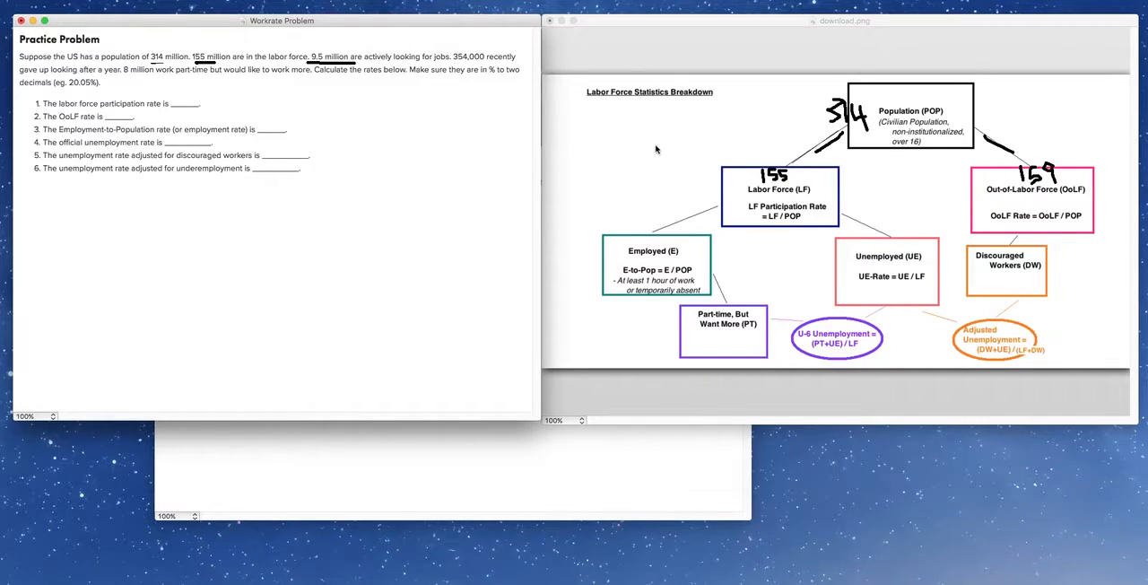
mouse_move(786, 200)
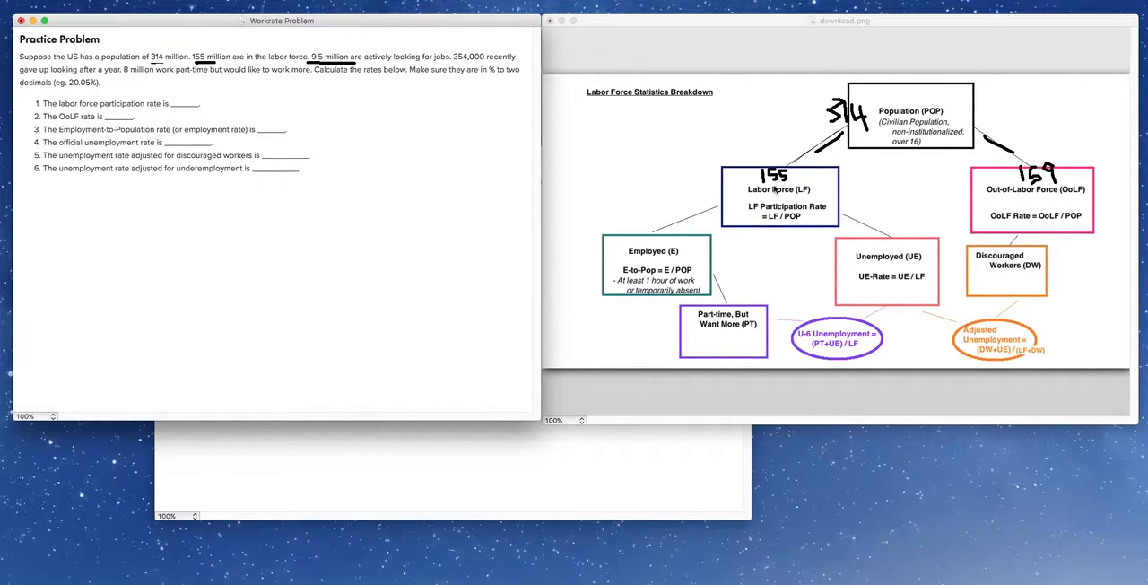
mouse_move(861, 233)
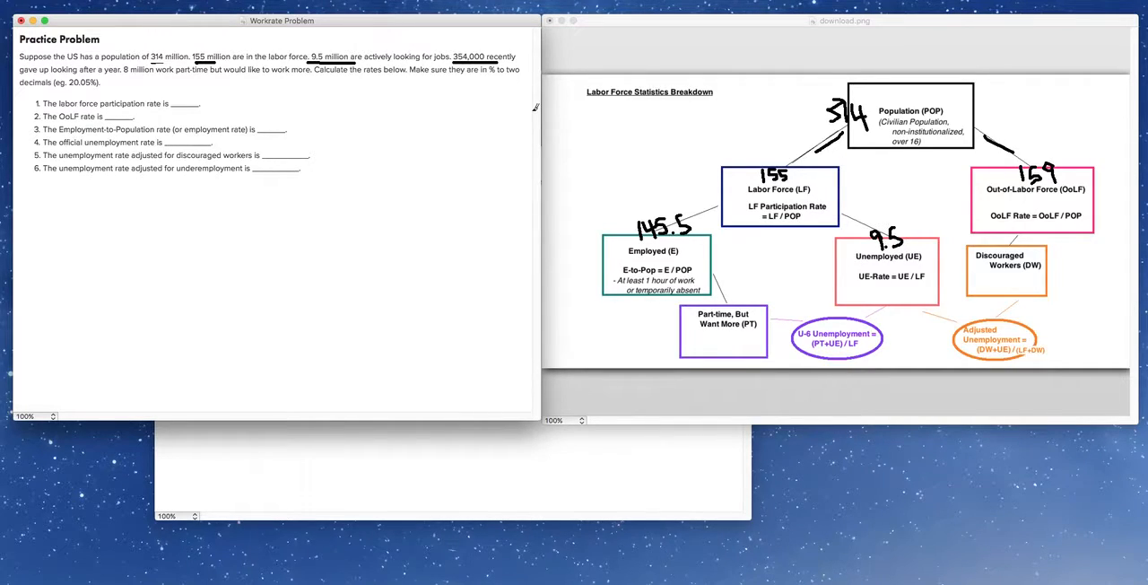
mouse_move(1022, 291)
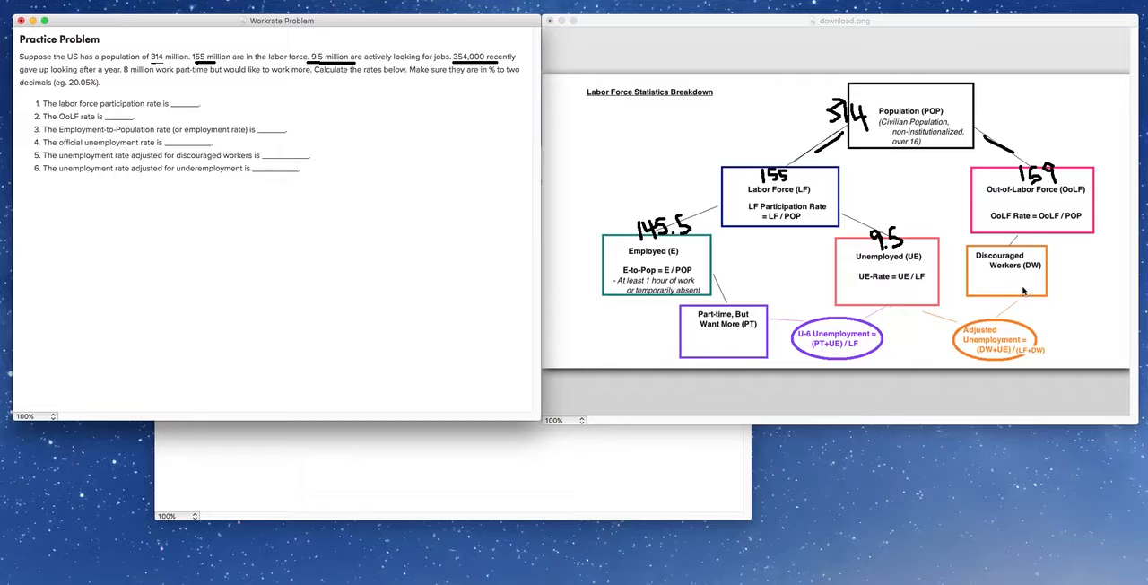
mouse_move(990, 289)
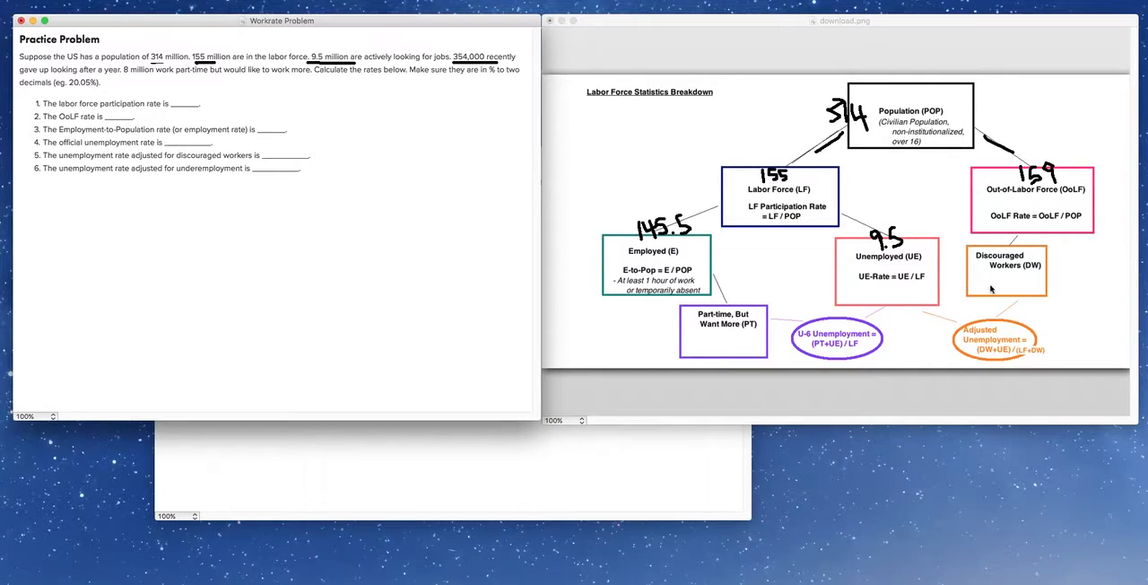
mouse_move(1011, 291)
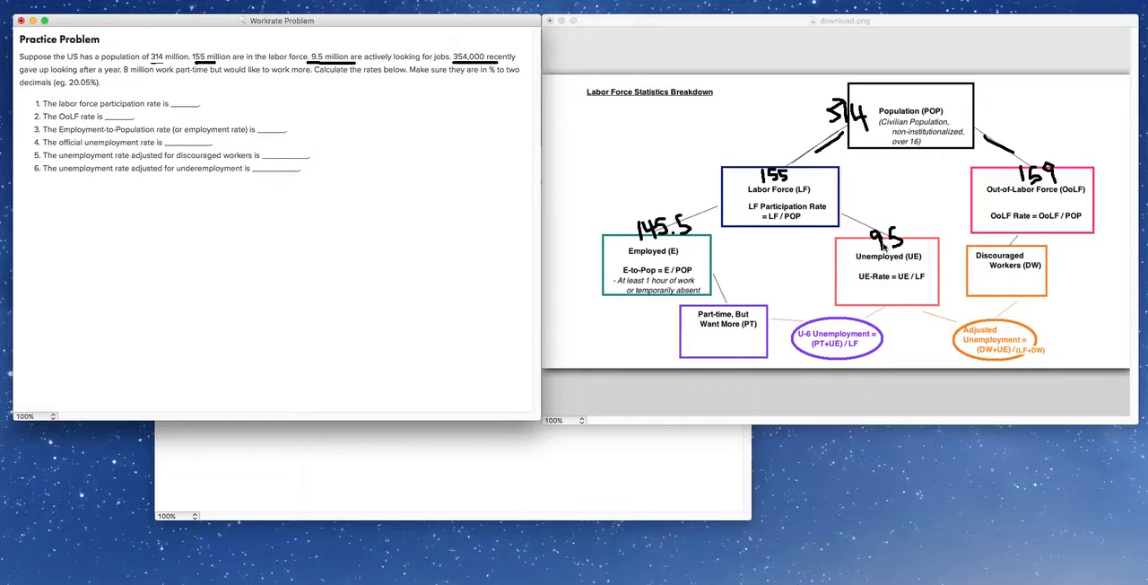
mouse_move(1001, 280)
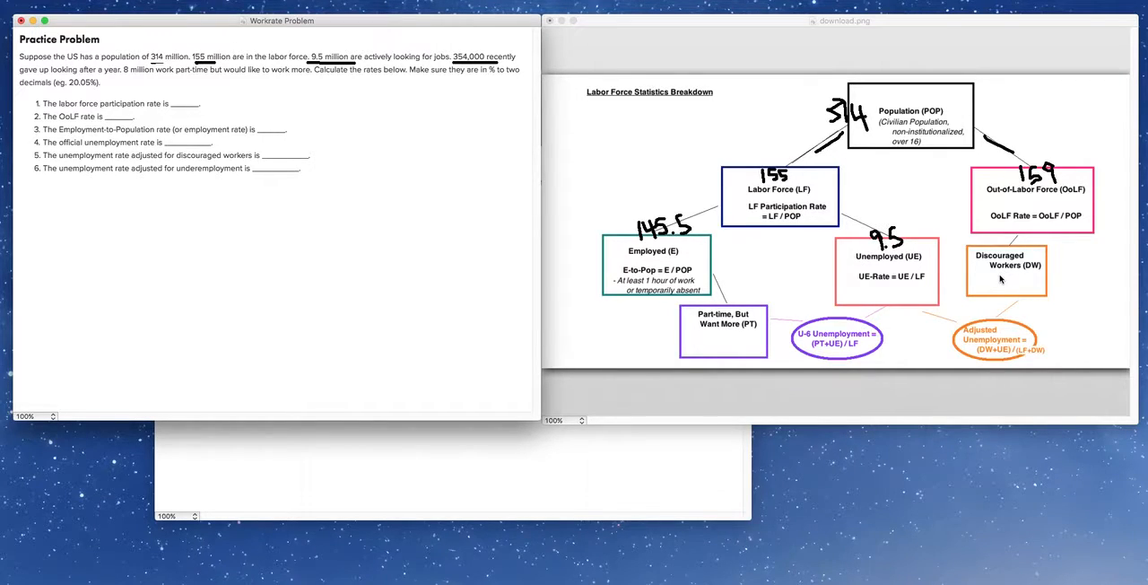
mouse_move(908, 262)
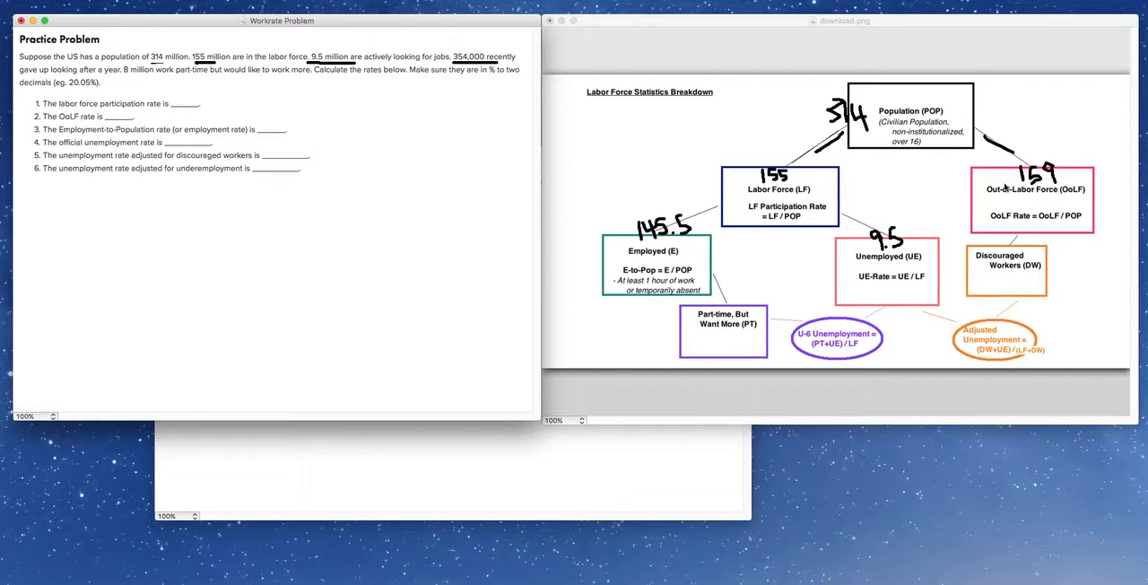
mouse_move(1008, 291)
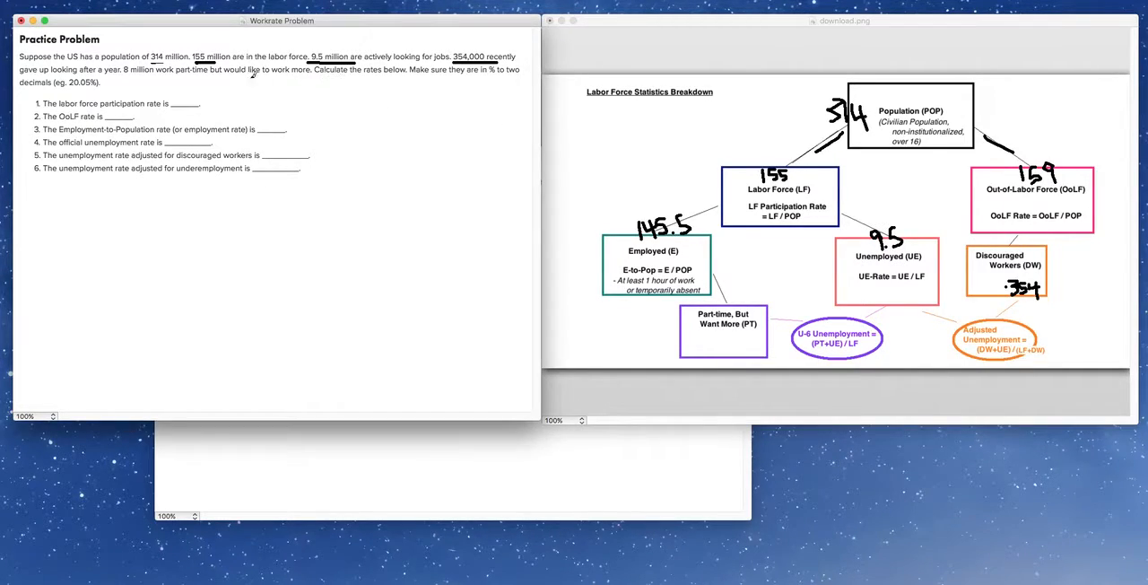
Underline the "8 million work part-time" phrase in the problem text.
left_click_drag(122, 77, 269, 73)
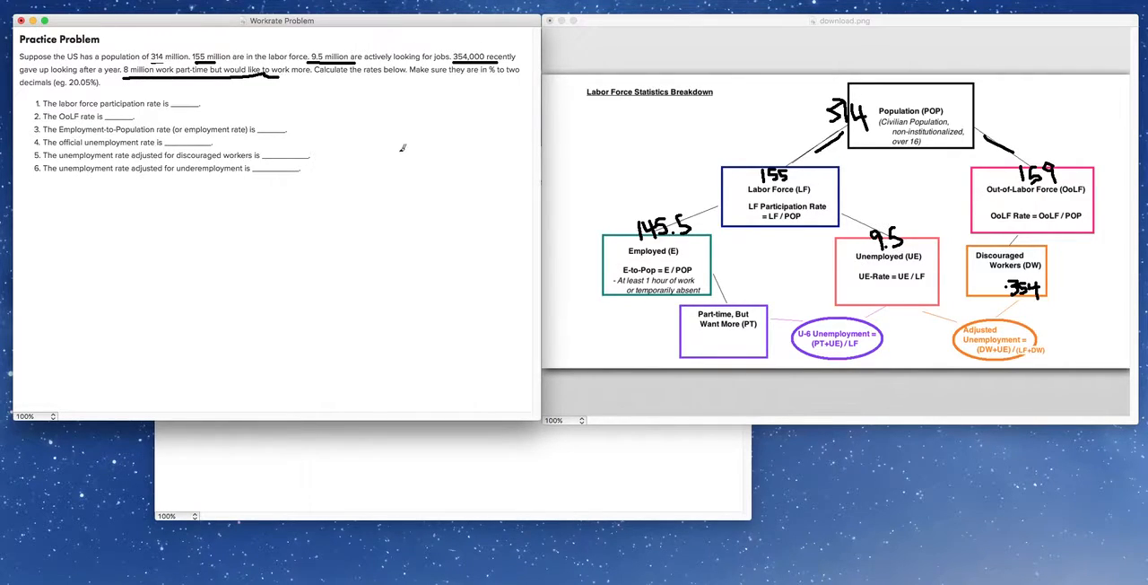
mouse_move(736, 332)
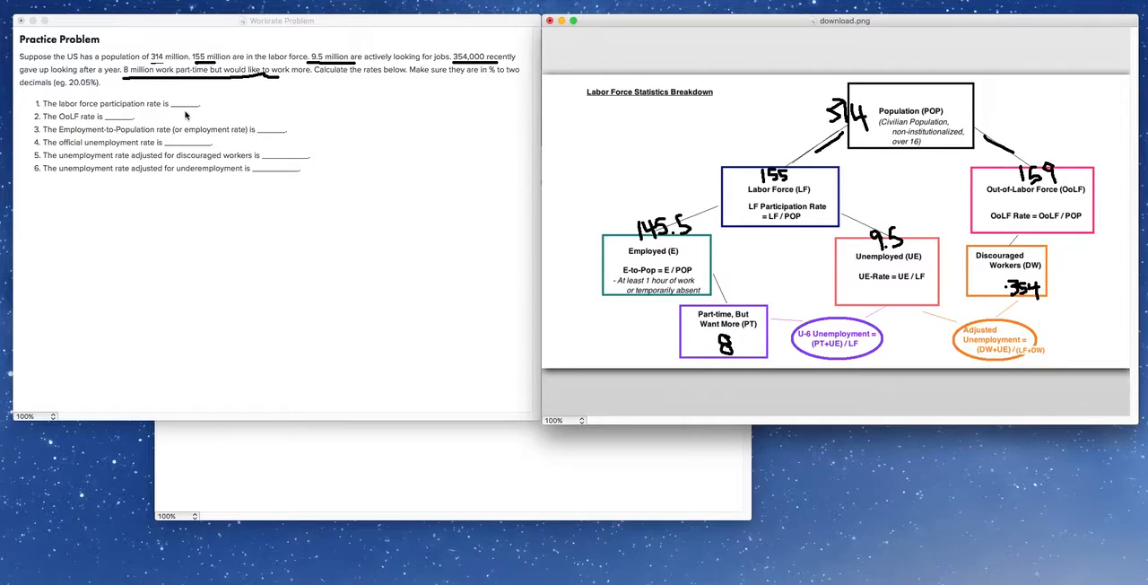
mouse_move(264, 129)
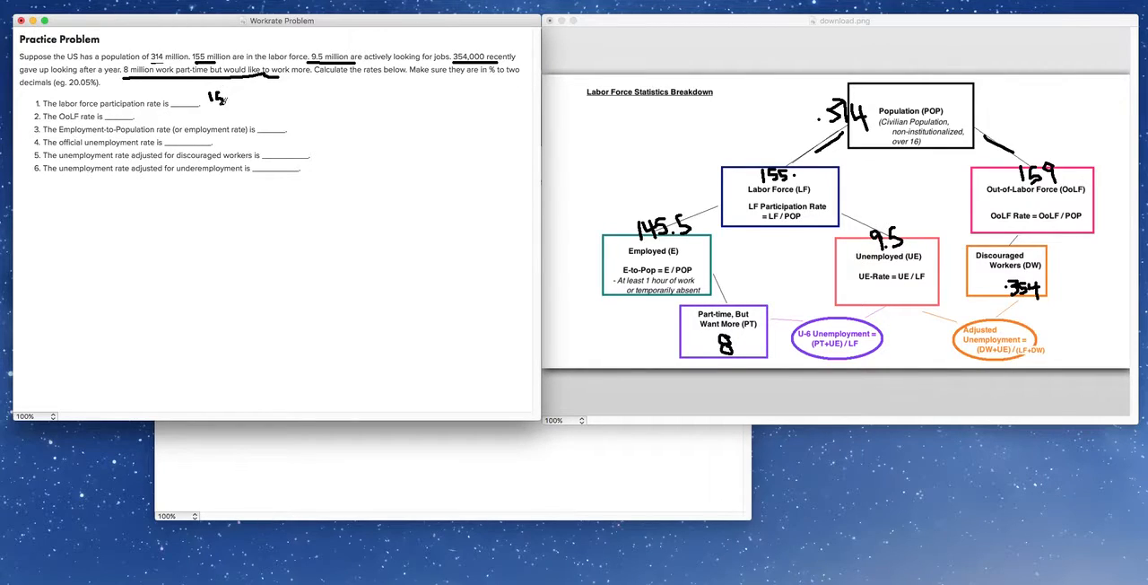
Write the participation rate fraction 155/314 beside question 1.
type("155/314")
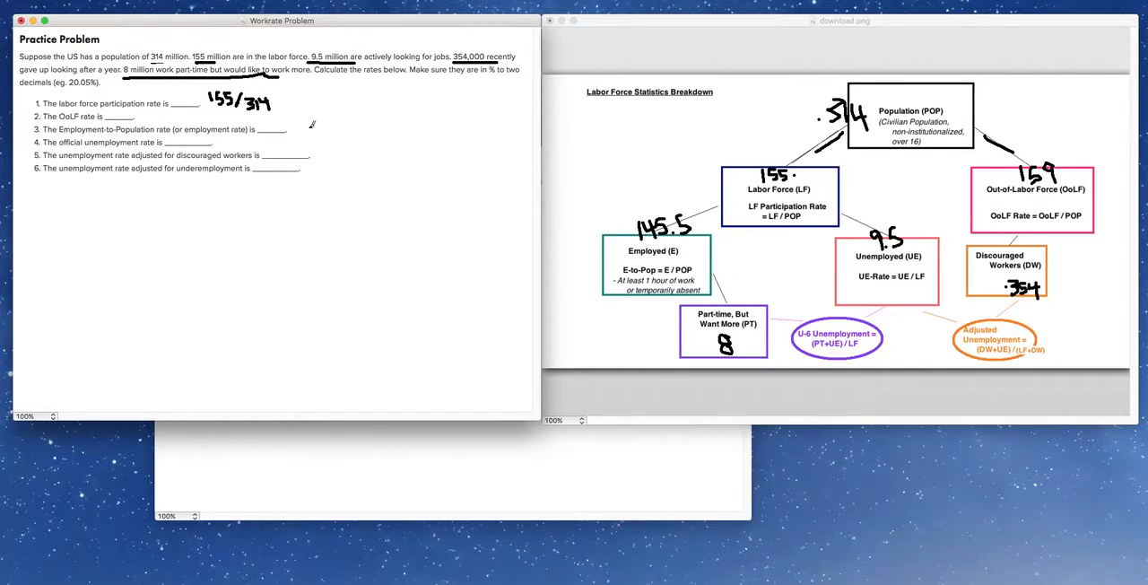
mouse_move(402, 126)
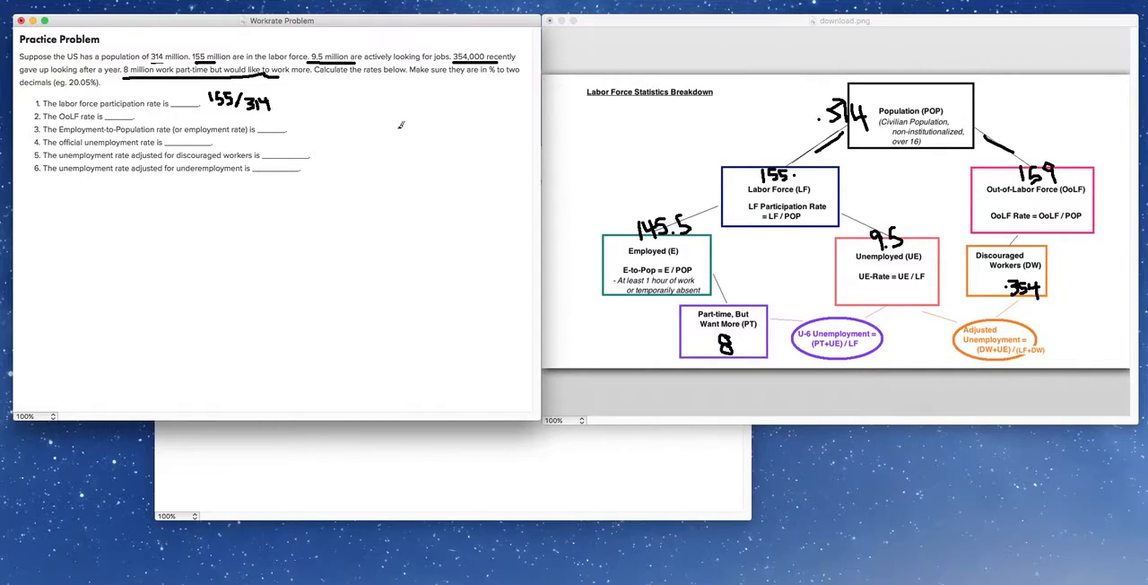
mouse_move(1006, 226)
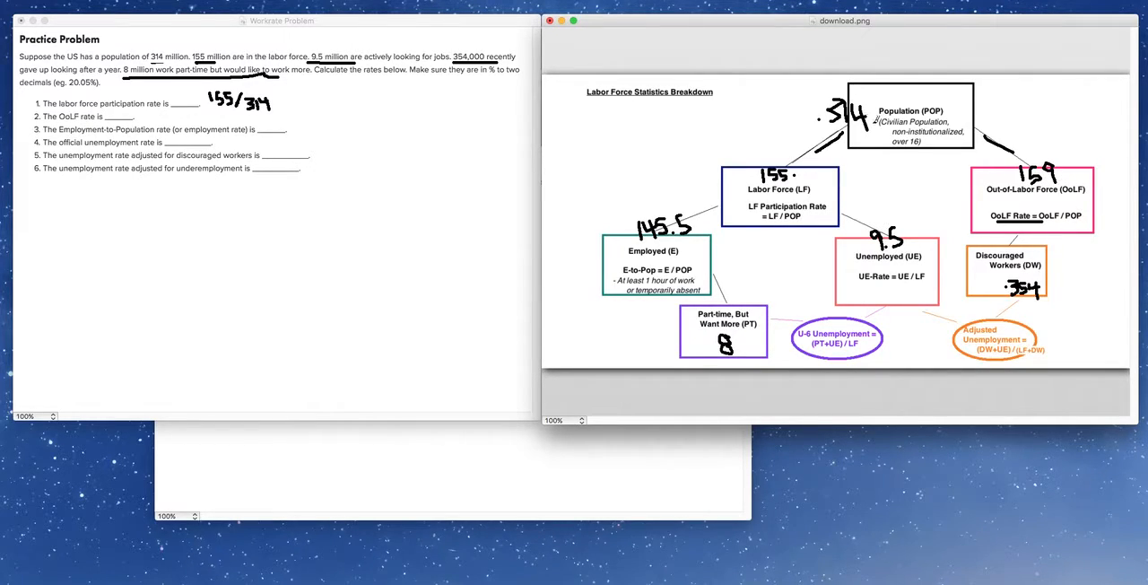
Switch to the diagram to underline the OoLF Rate = OoLF / POP formula.
left_click(269, 21)
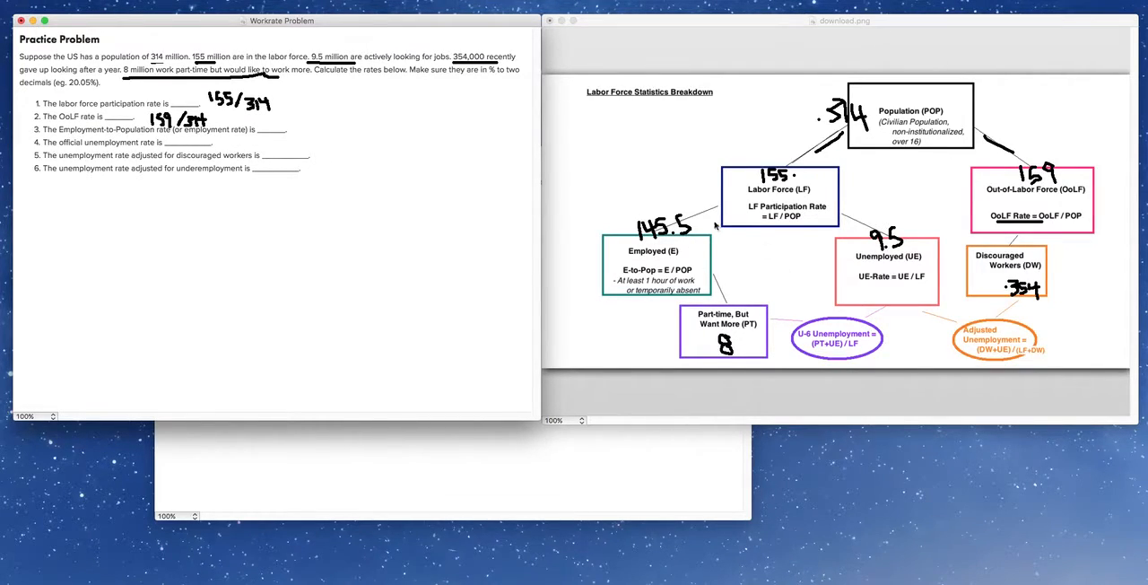
Return to the worksheet to write 159/314 for question 2 and 145.5/314 for question 3.
left_click(843, 22)
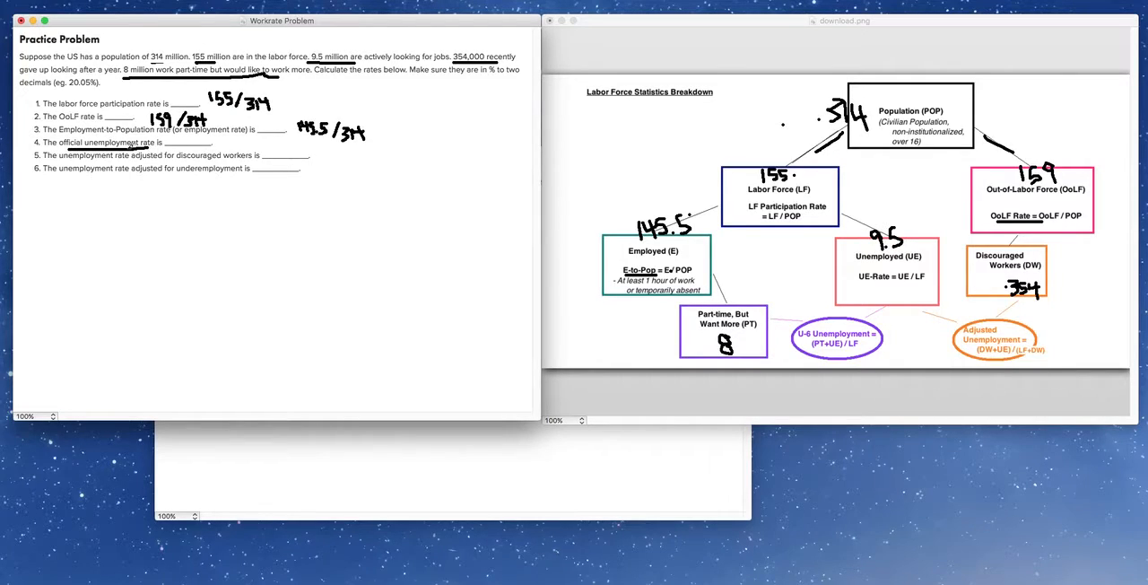
mouse_move(878, 276)
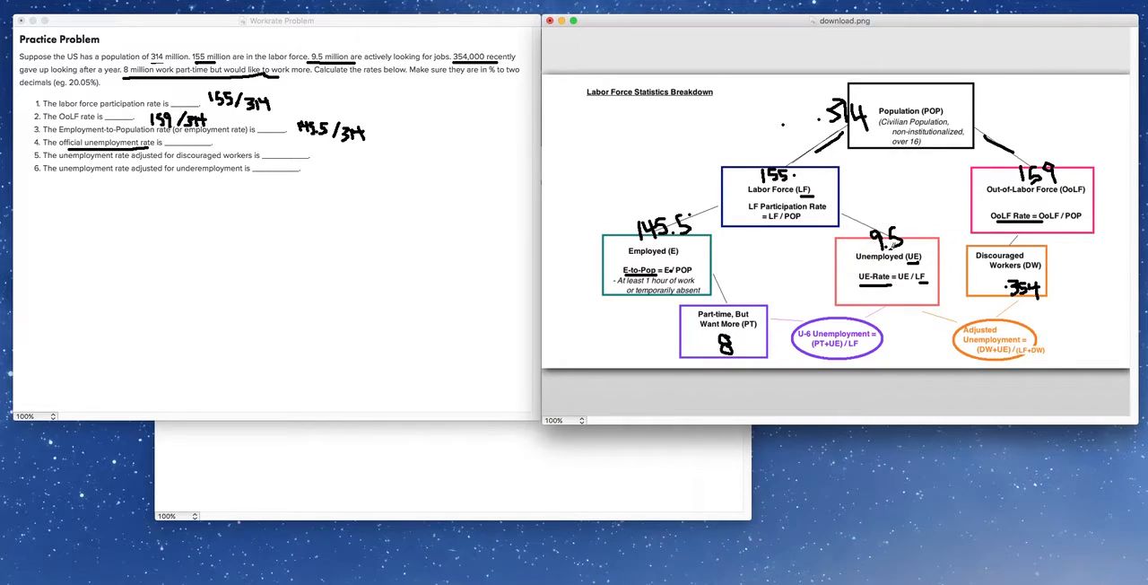
mouse_move(222, 143)
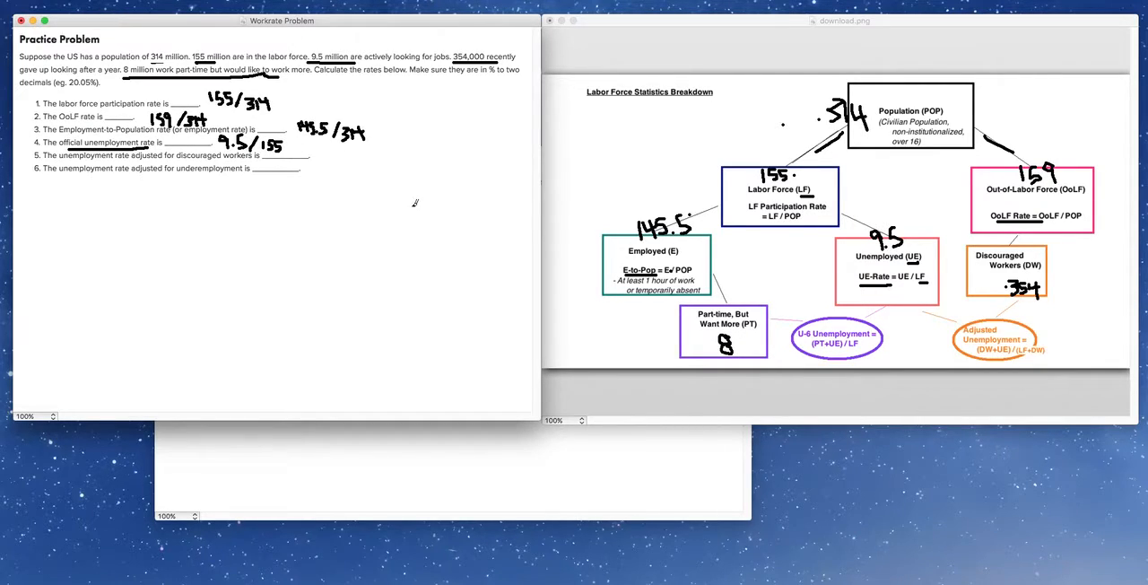
mouse_move(232, 186)
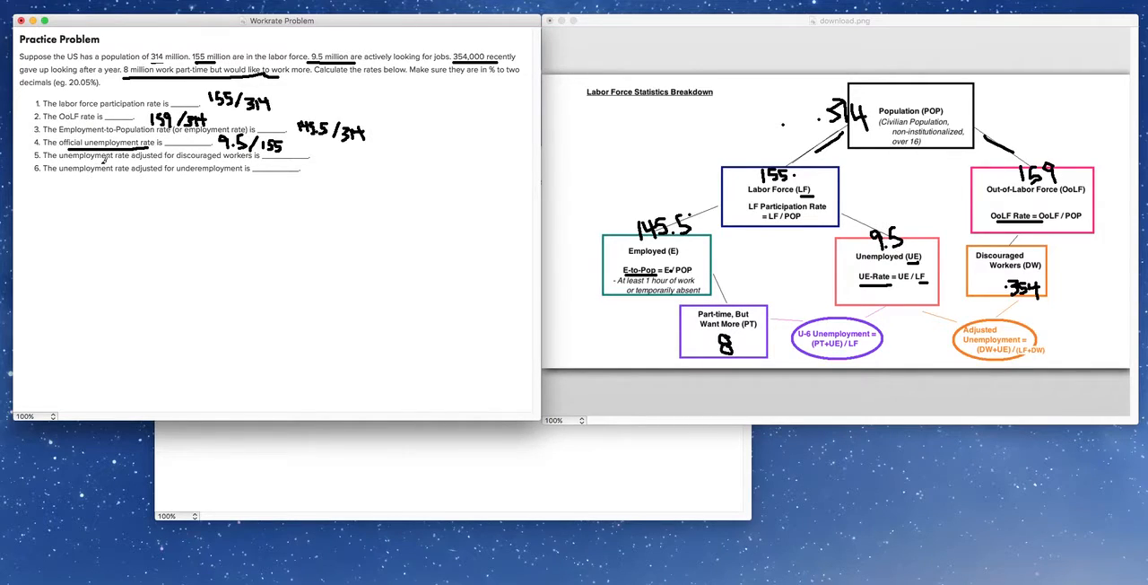
mouse_move(291, 283)
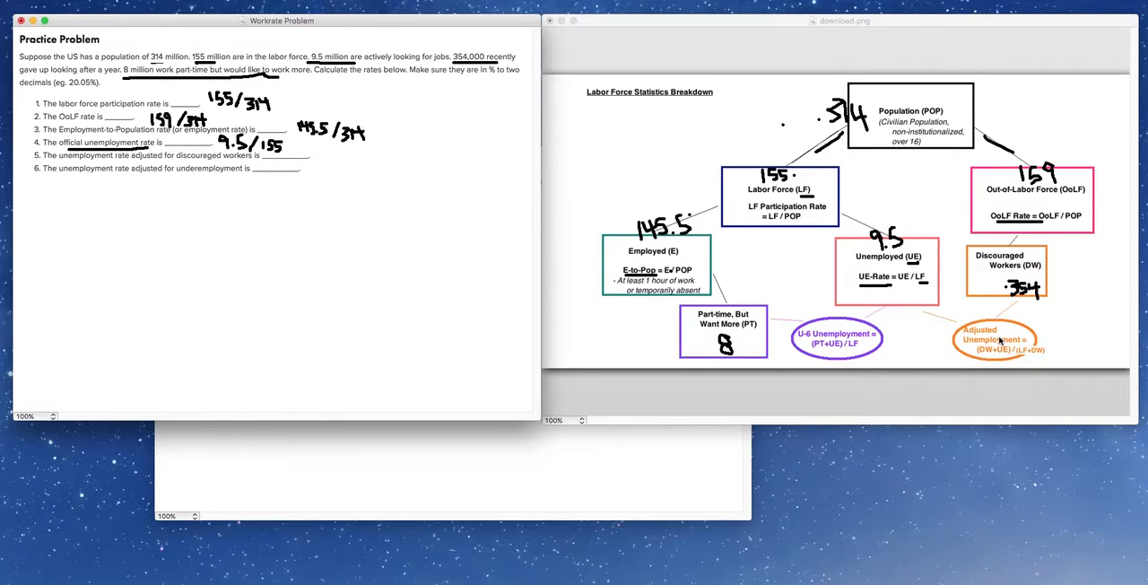
mouse_move(229, 195)
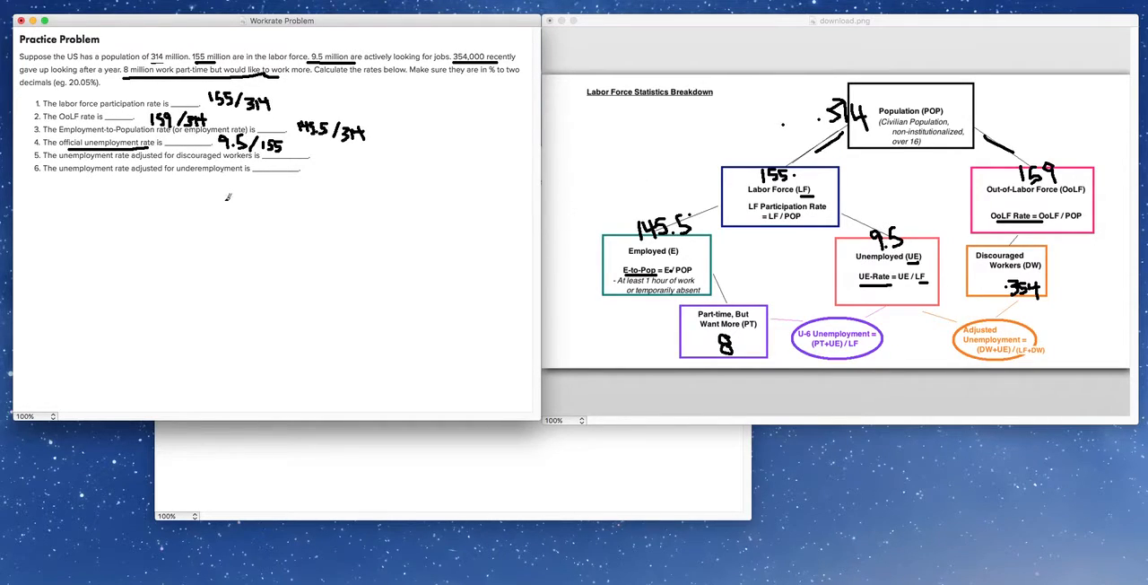
mouse_move(140, 158)
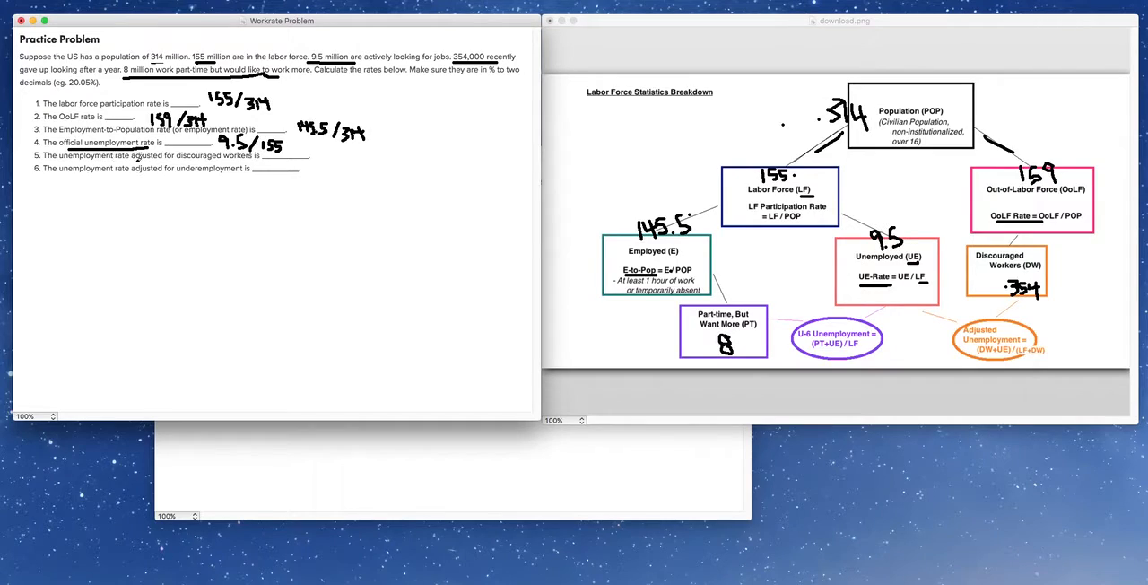
mouse_move(962, 366)
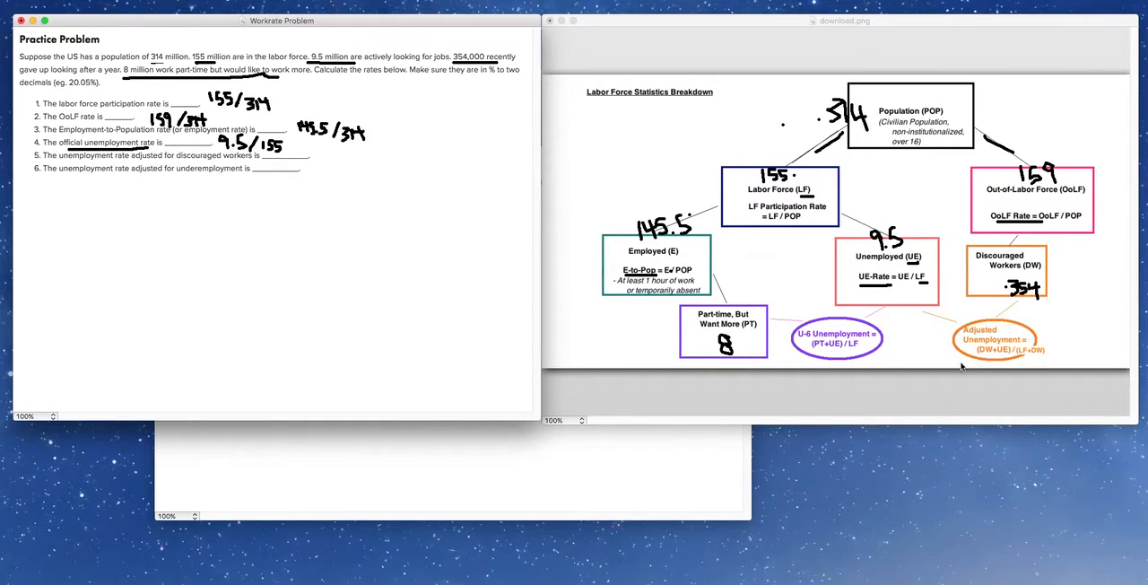
mouse_move(994, 359)
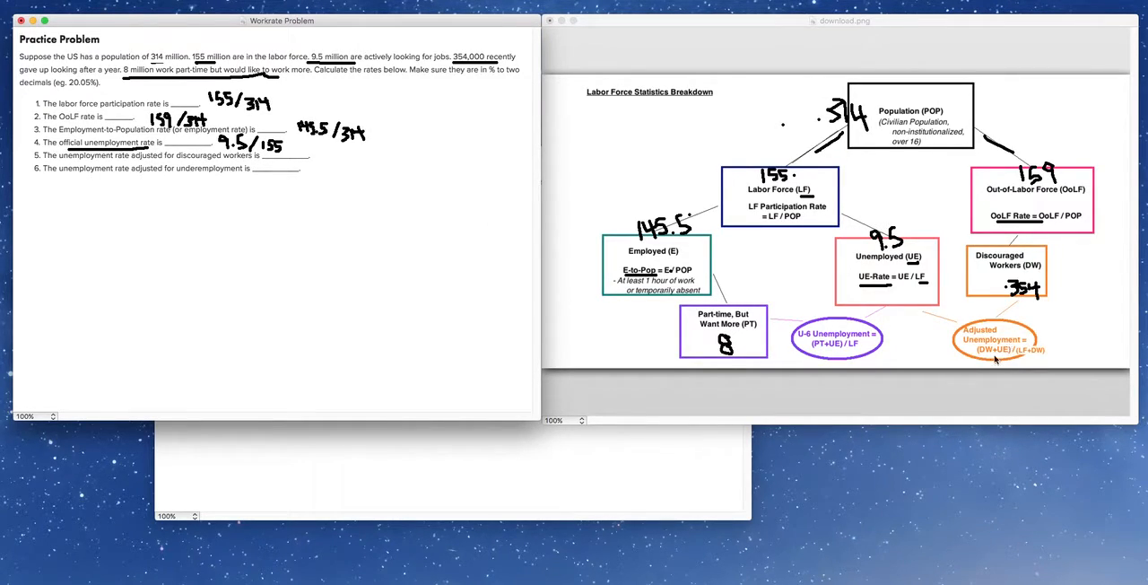
mouse_move(990, 352)
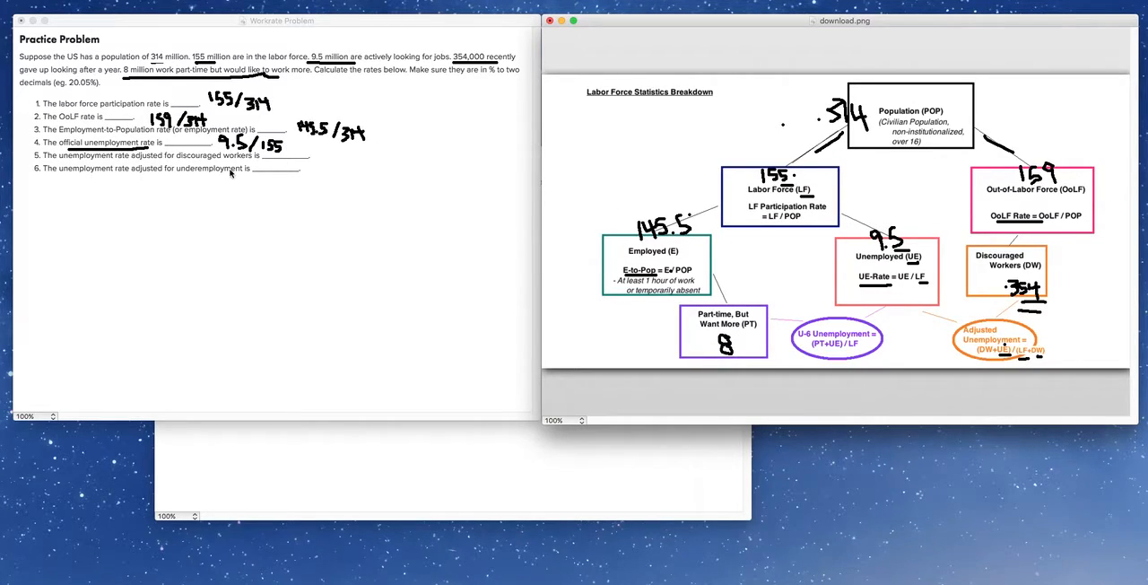
Underline the adjusted unemployment formula and write question 5's fraction with 9.5 + .354 over 155 + .354.
left_click_drag(296, 154, 344, 147)
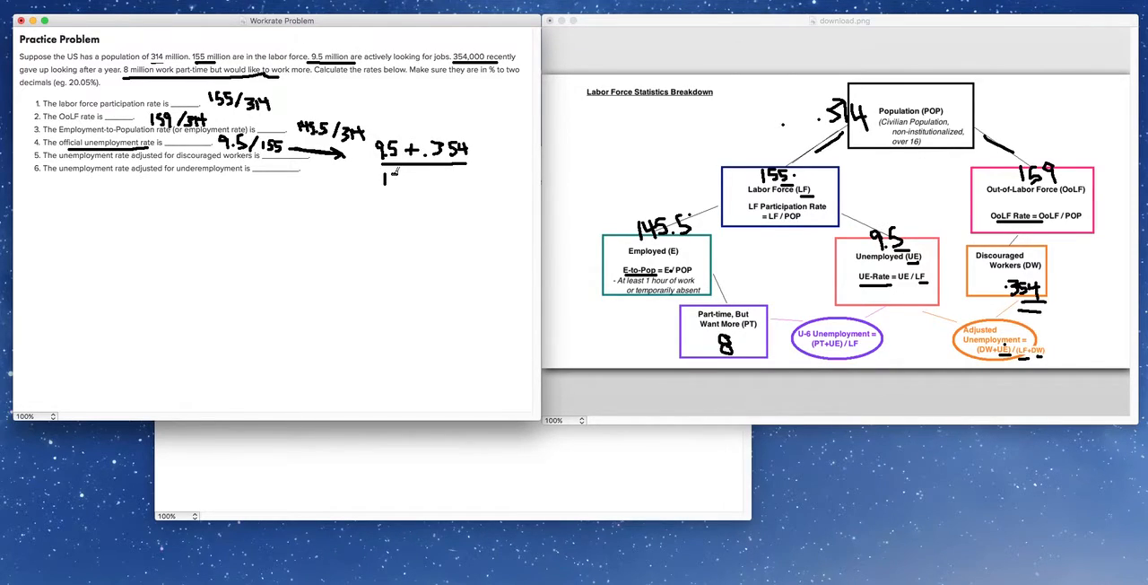
type("155+ .354")
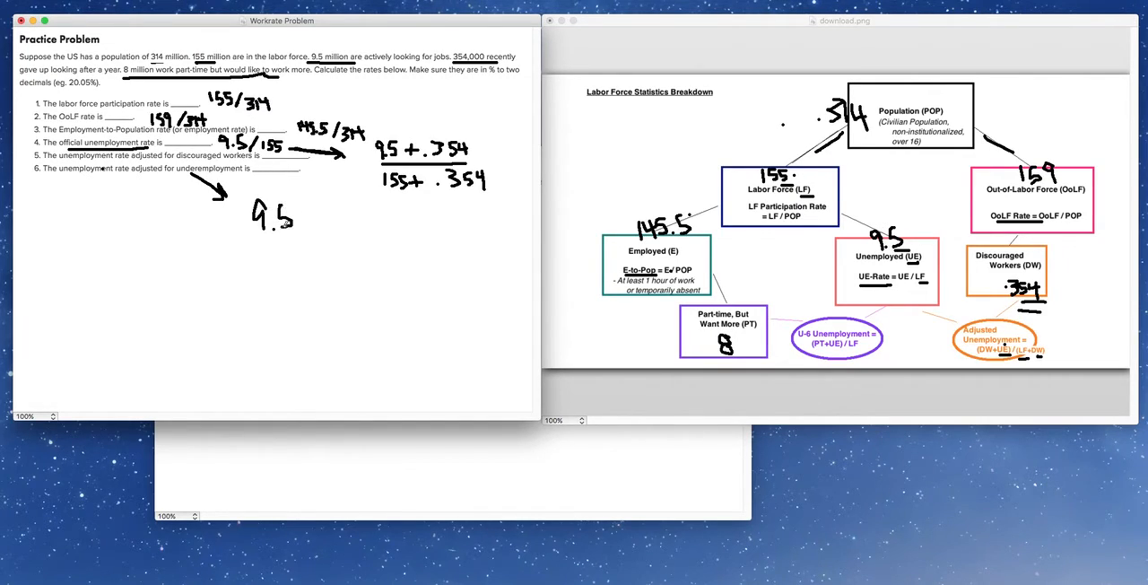
Draw the fraction bar under 9.5 to start question 6's 9.5/155 underemployment rate.
left_click_drag(255, 248, 296, 248)
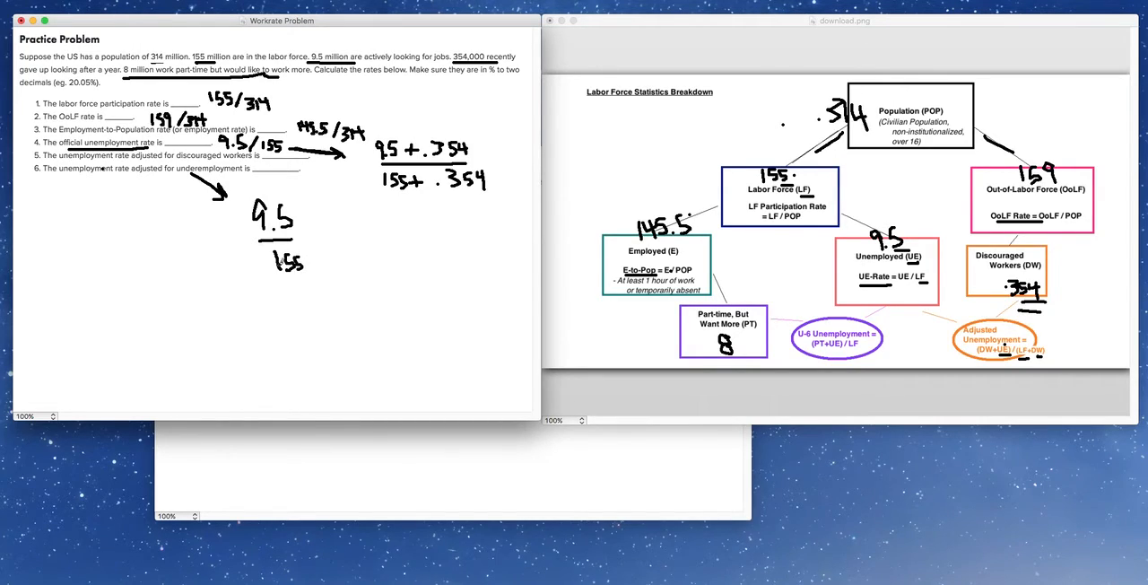
mouse_move(738, 328)
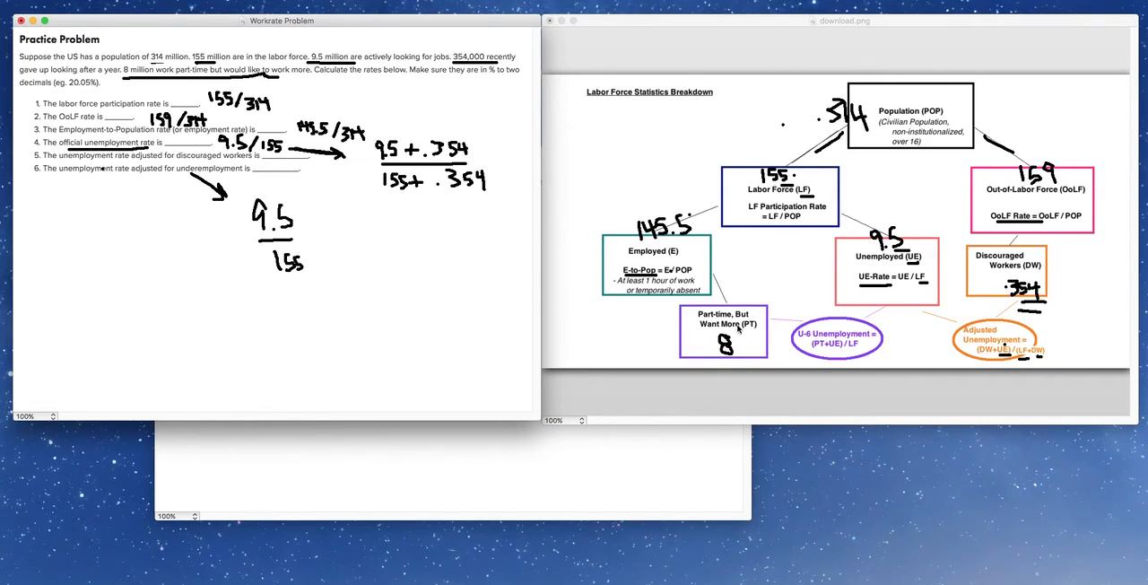
mouse_move(826, 350)
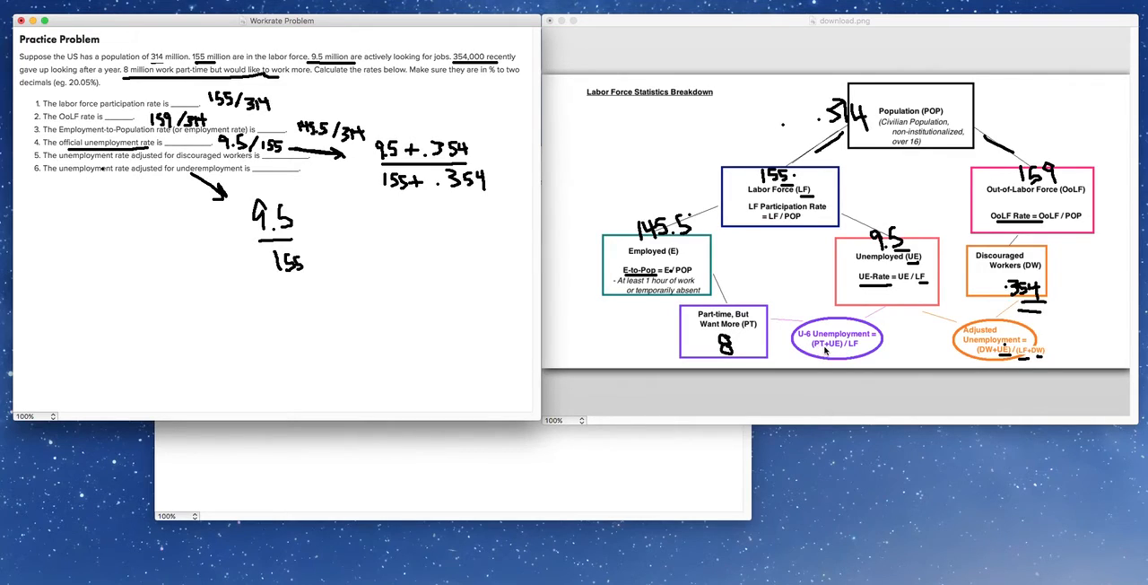
mouse_move(835, 352)
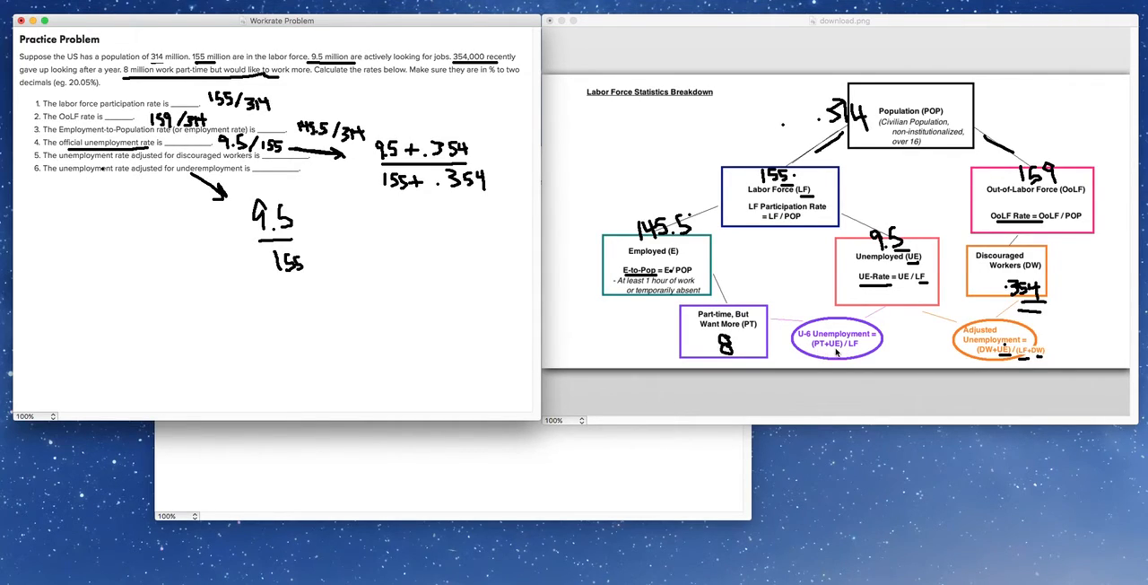